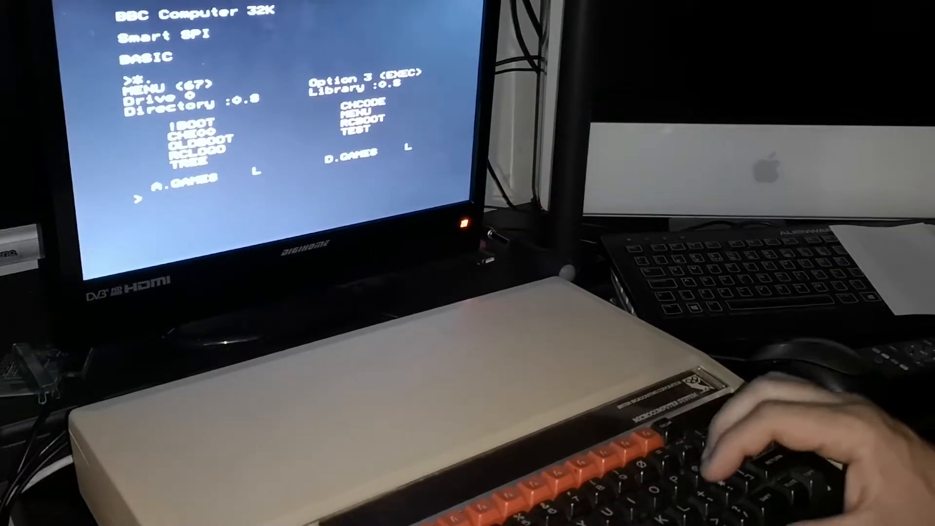
# Load the TEST program from the SD card and list it, showing 10 PRINT "TEST".
pyautogui.write('LOA')
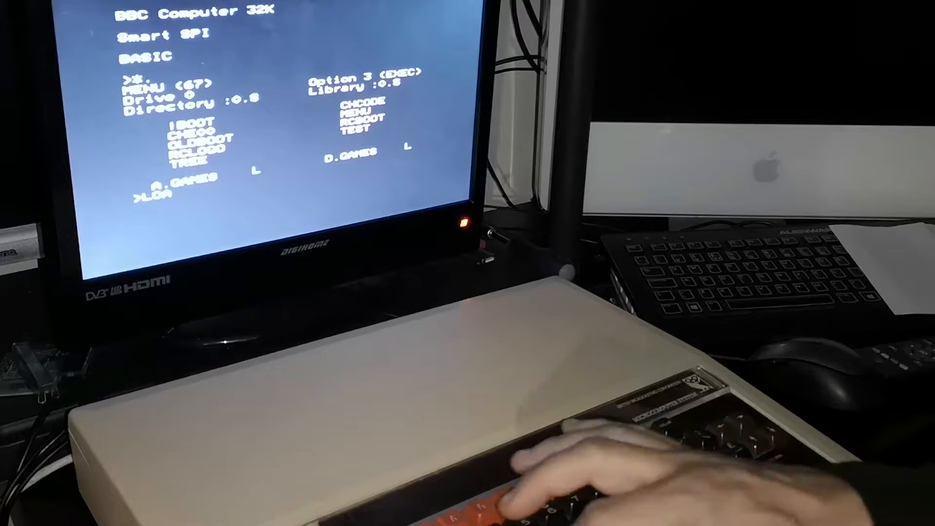
pyautogui.write('AD*T')
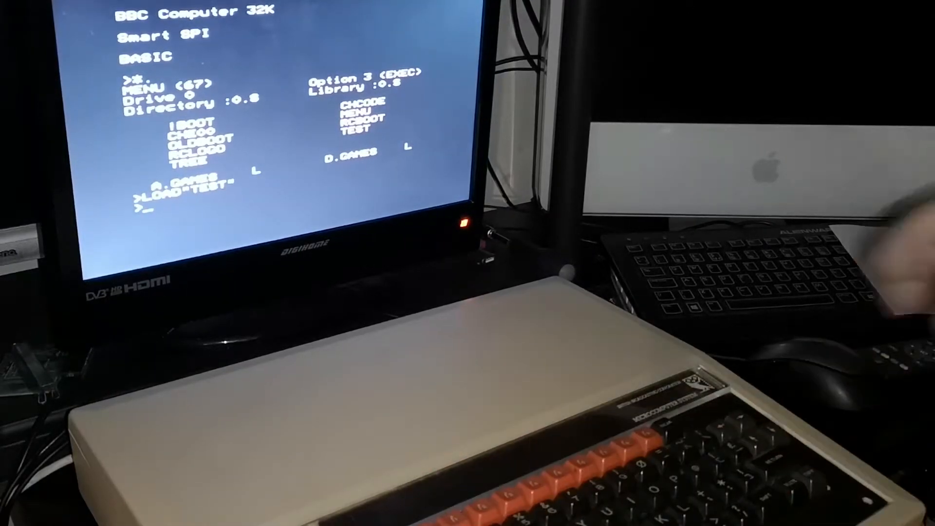
pyautogui.write('LIST')
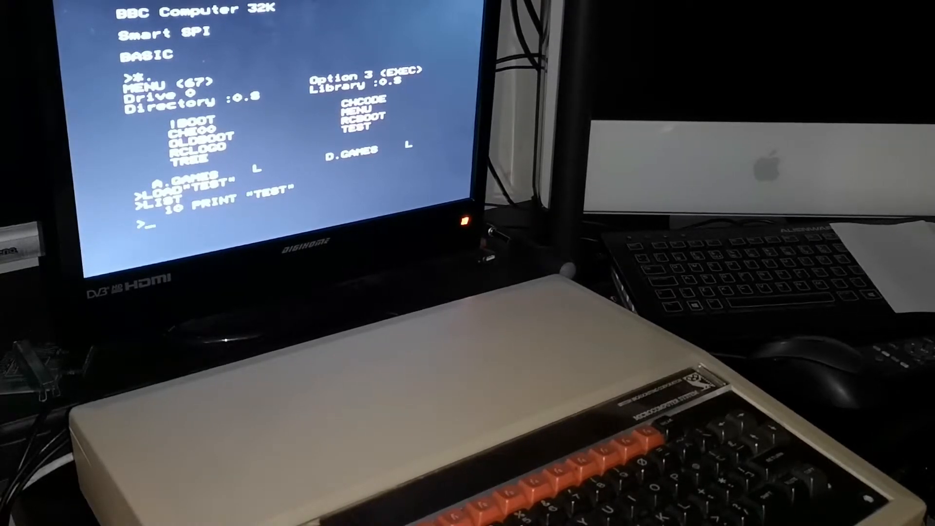
# Add line 20 PRINT "THIS NOW WORKS" and re-save the program as TEST.
pyautogui.write('20 PRINT"THIS NOW WORKS')
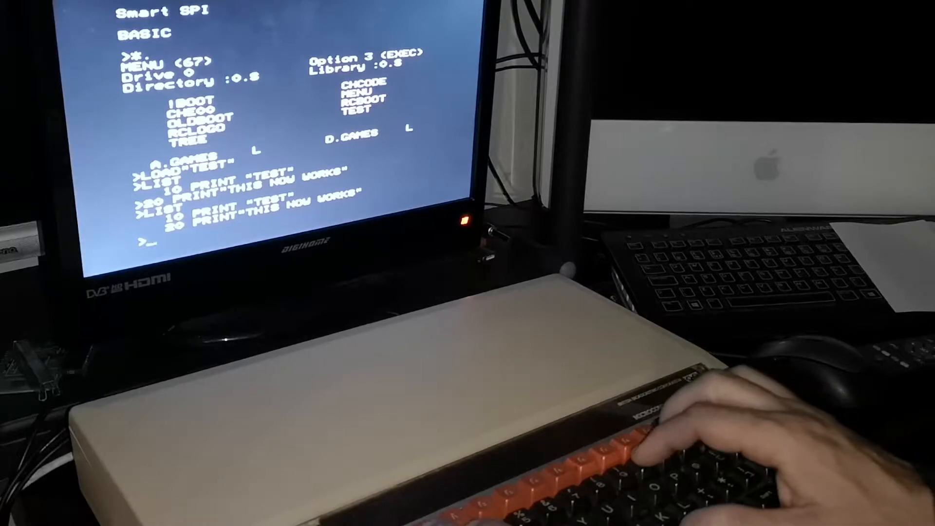
pyautogui.write('SAVE"TEST')
pyautogui.write('LOAD')
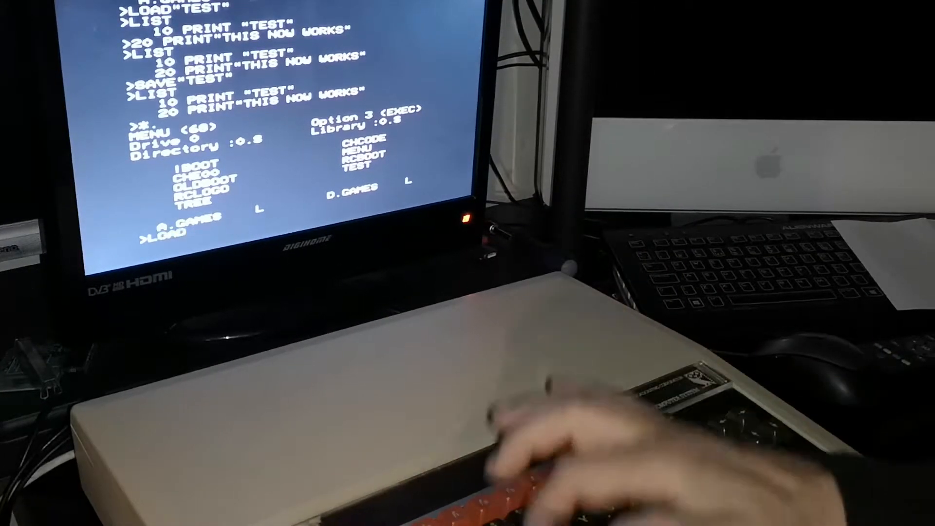
pyautogui.write('"TE')
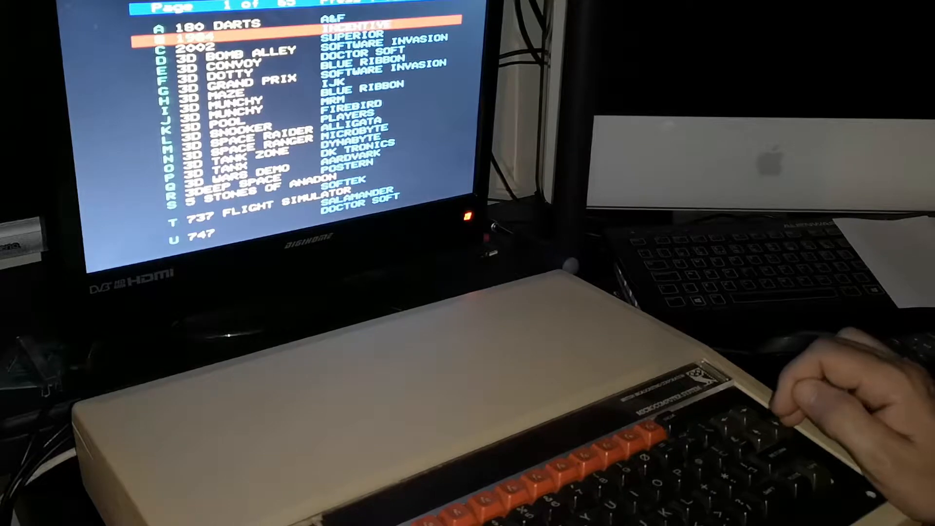
# Move the games menu selection down to the 747 entry on page 1.
pyautogui.press('down')
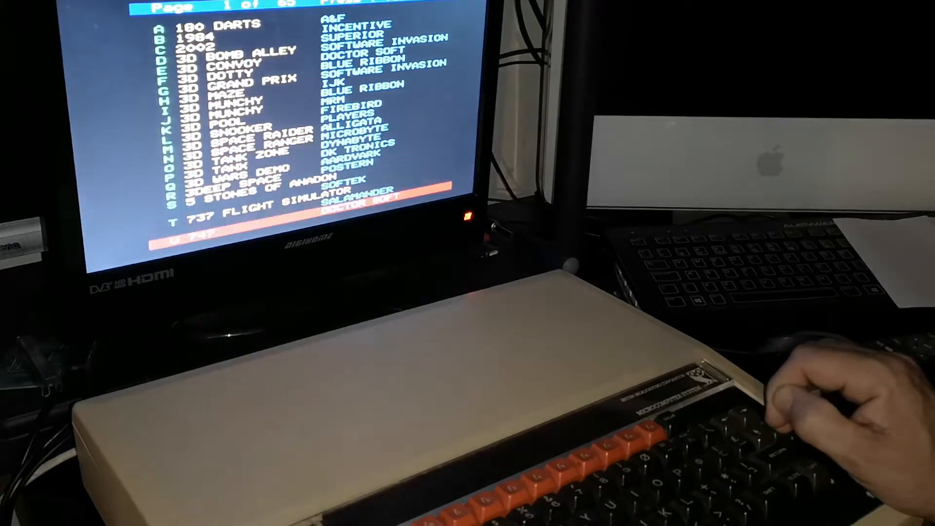